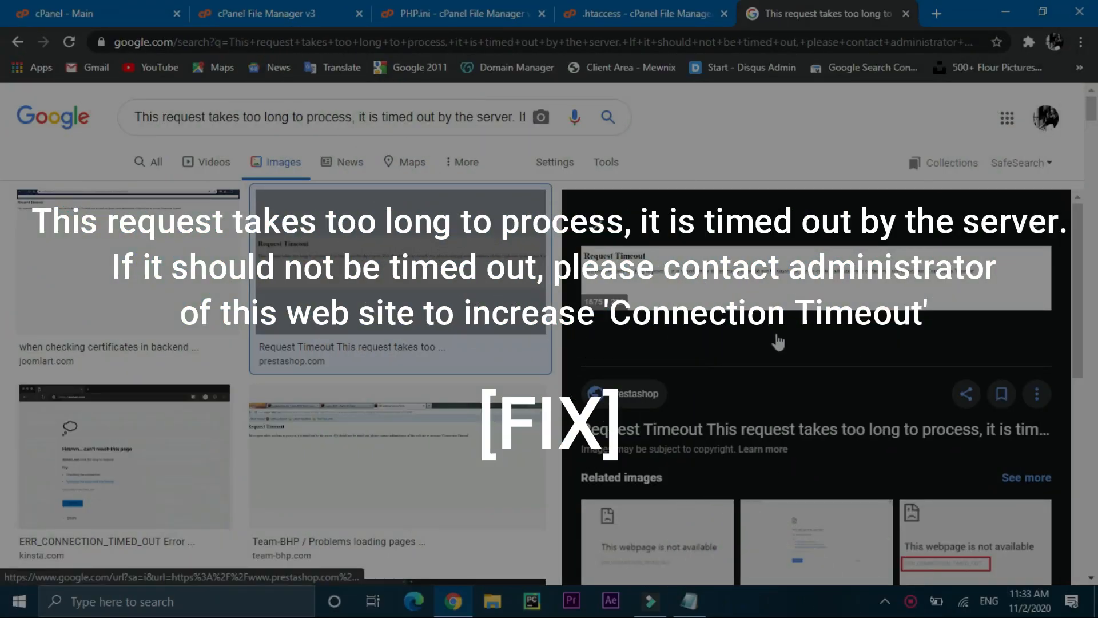
{"action": "mouse_move", "coordinate": [709, 283]}
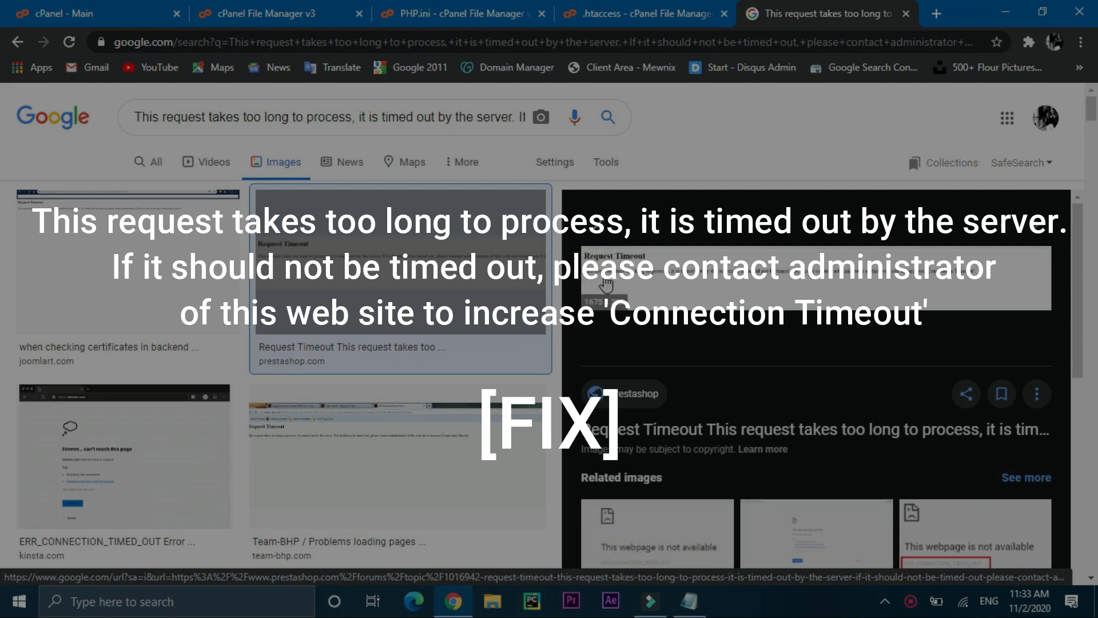
{"action": "mouse_move", "coordinate": [622, 285]}
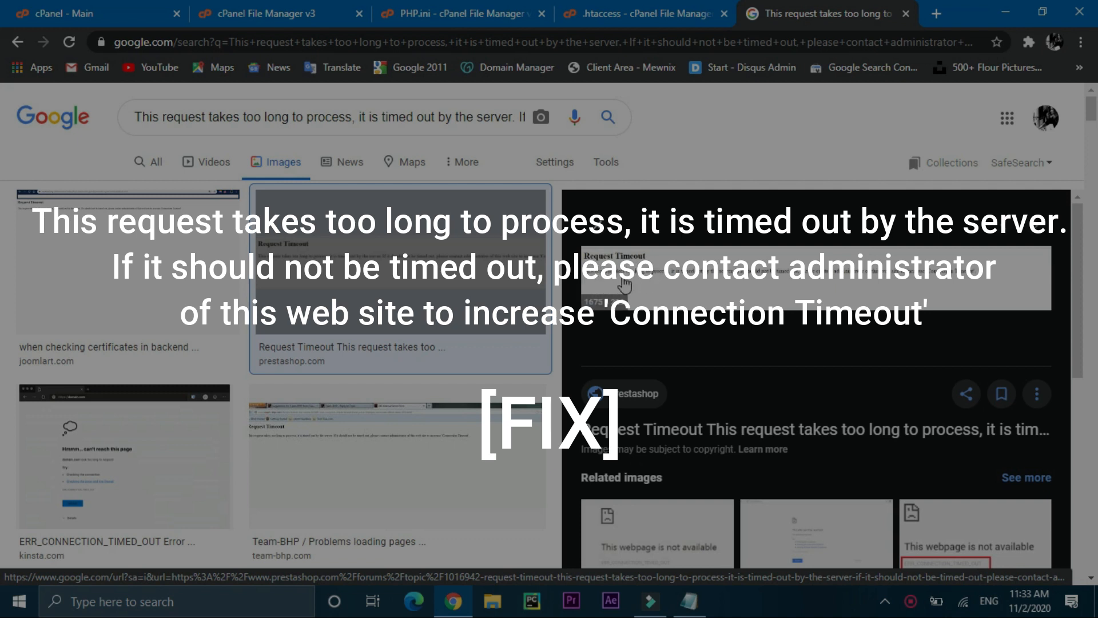
{"action": "mouse_move", "coordinate": [722, 289]}
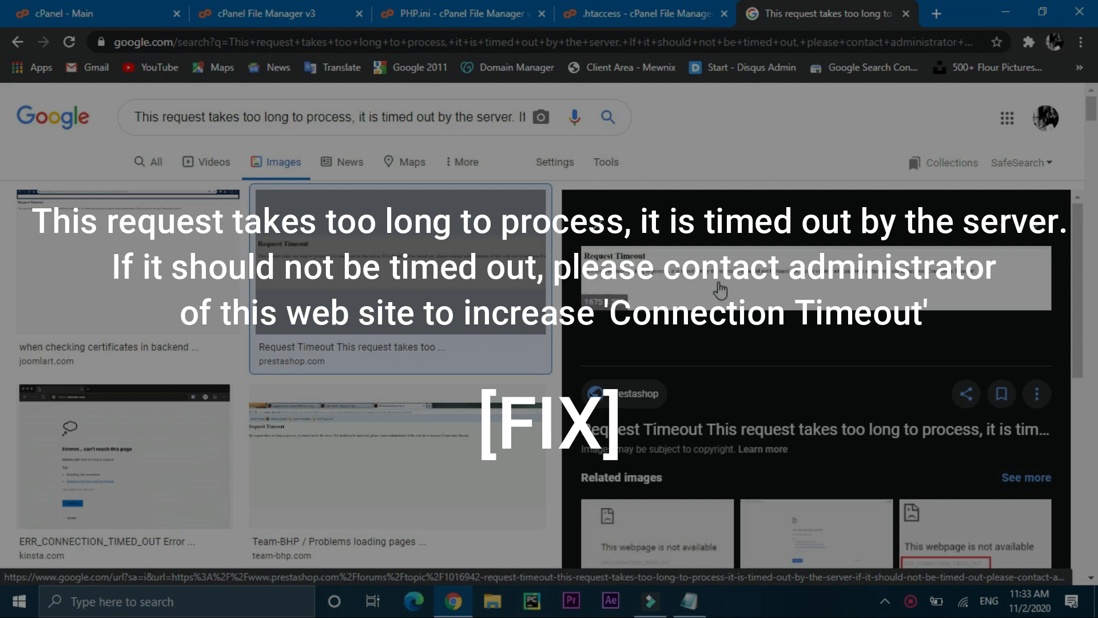
{"action": "mouse_move", "coordinate": [935, 290]}
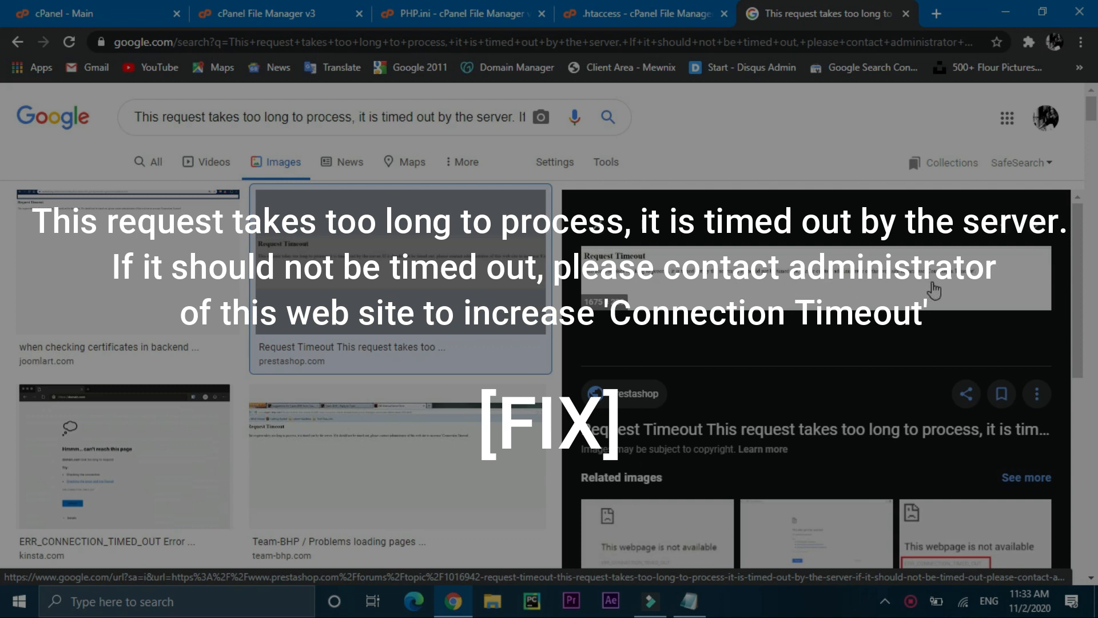
{"action": "mouse_move", "coordinate": [454, 329]}
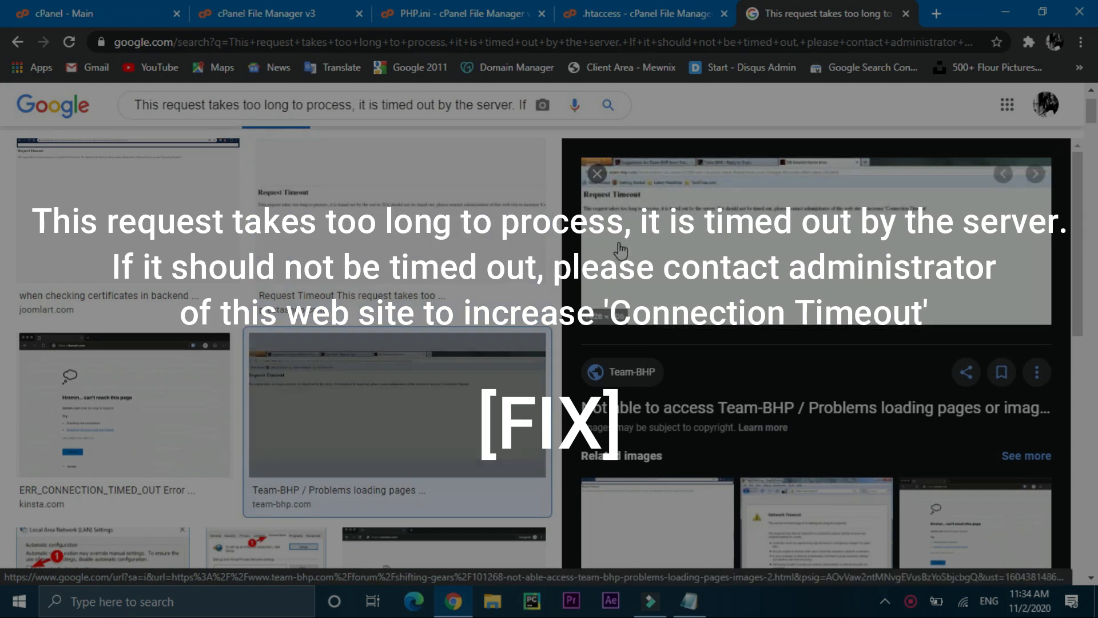
{"action": "mouse_move", "coordinate": [613, 237]}
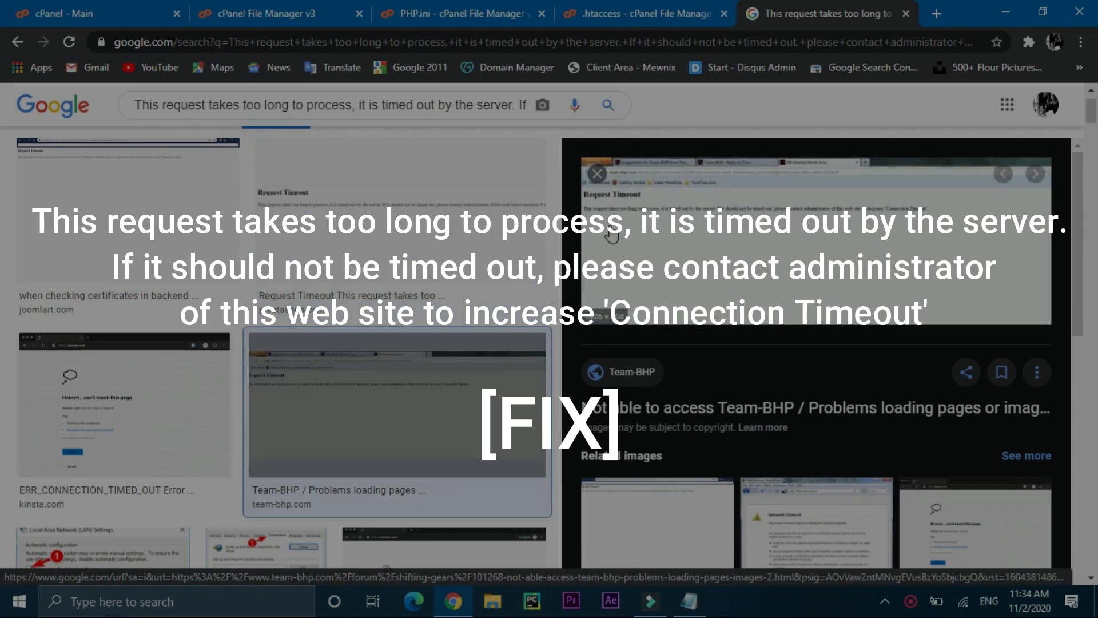
{"action": "mouse_move", "coordinate": [724, 247]}
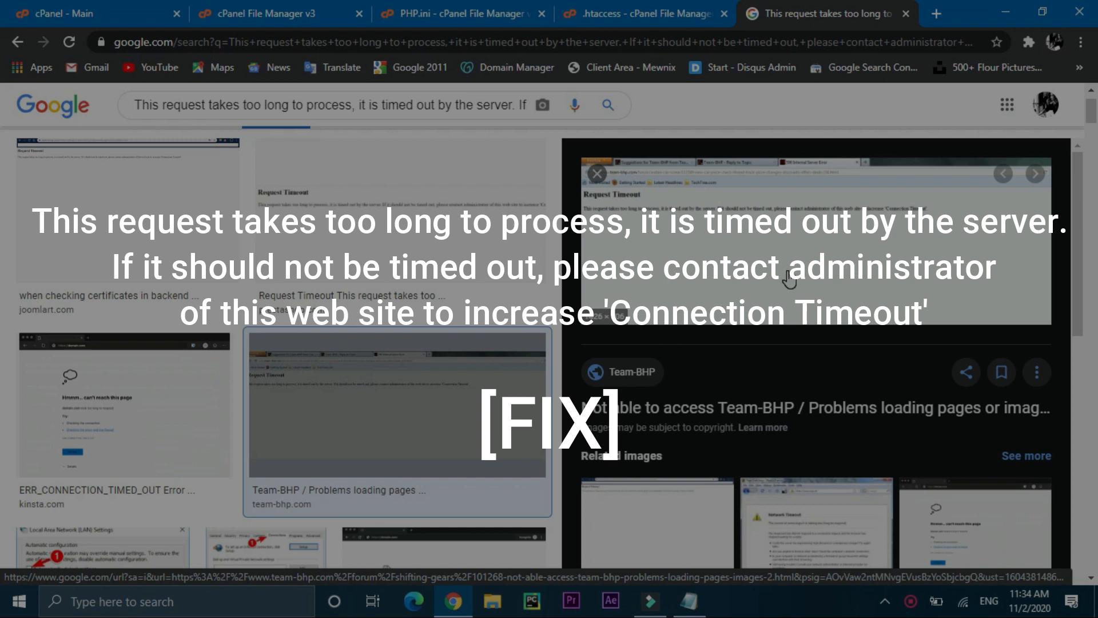
{"action": "mouse_move", "coordinate": [603, 232]}
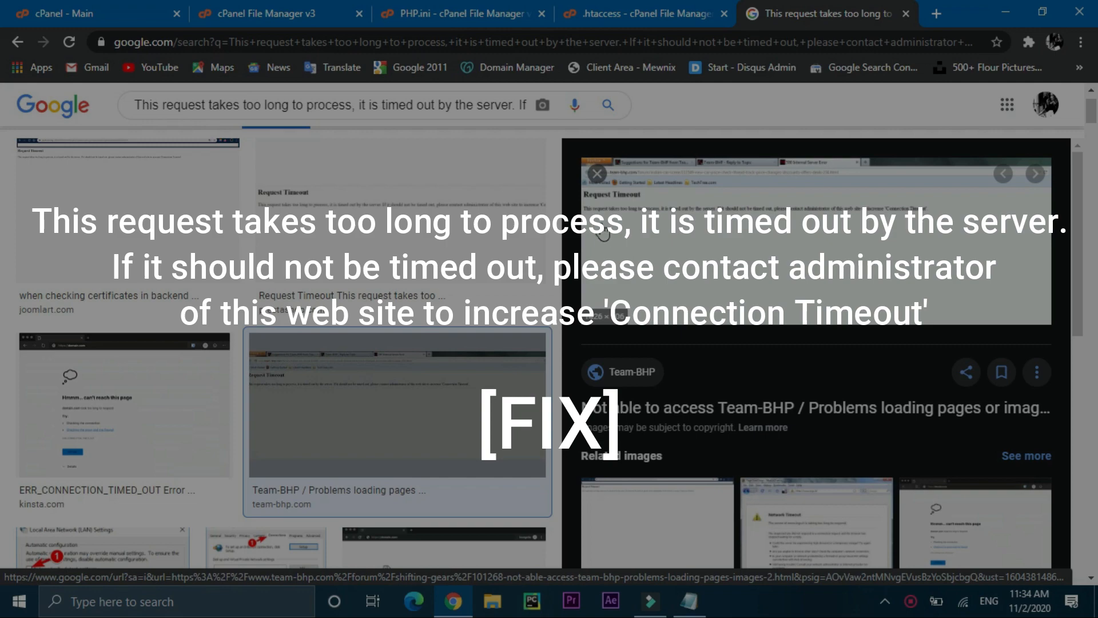
Return from the Google Images results to the cPanel main dashboard tab
{"action": "left_click", "coordinate": [91, 14]}
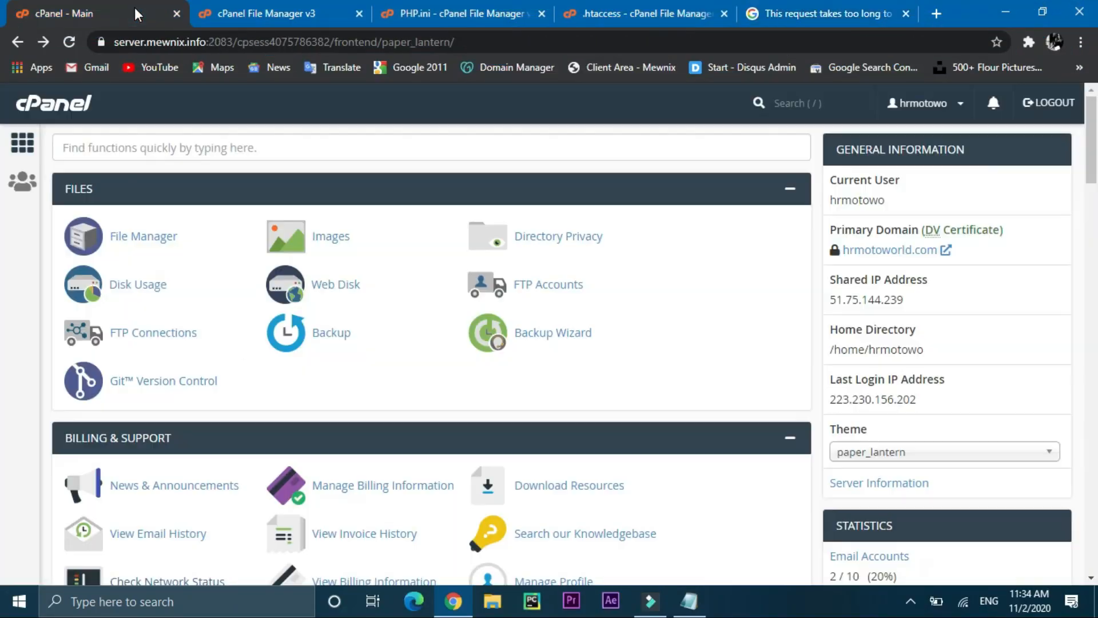
{"action": "mouse_move", "coordinate": [143, 236]}
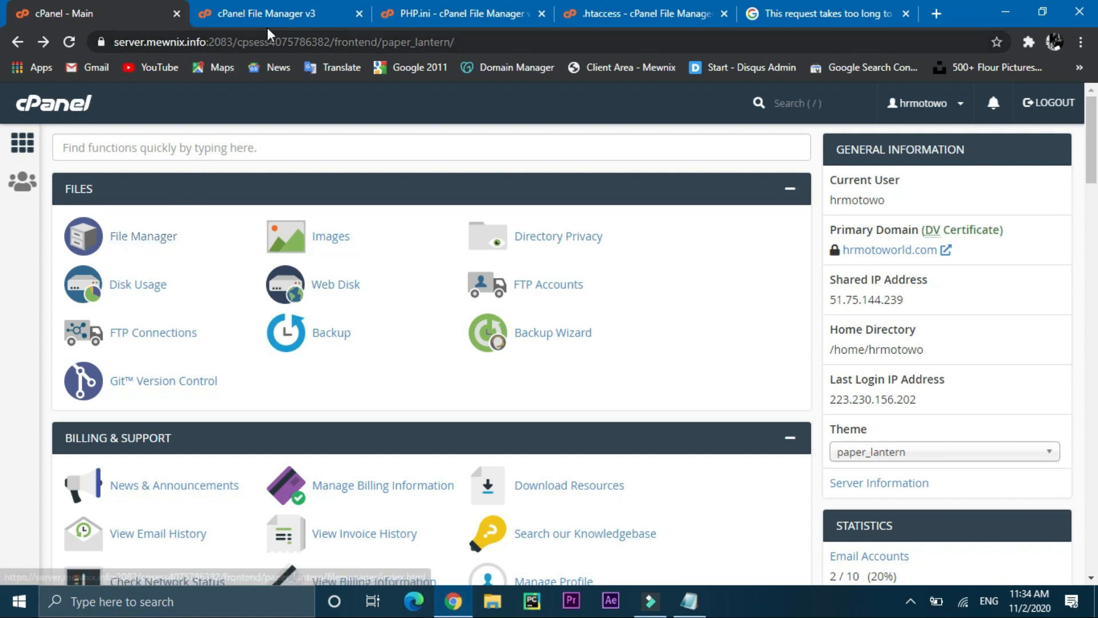
Open the .htaccess file in public_html in the File Manager text editor
{"action": "left_click", "coordinate": [263, 14]}
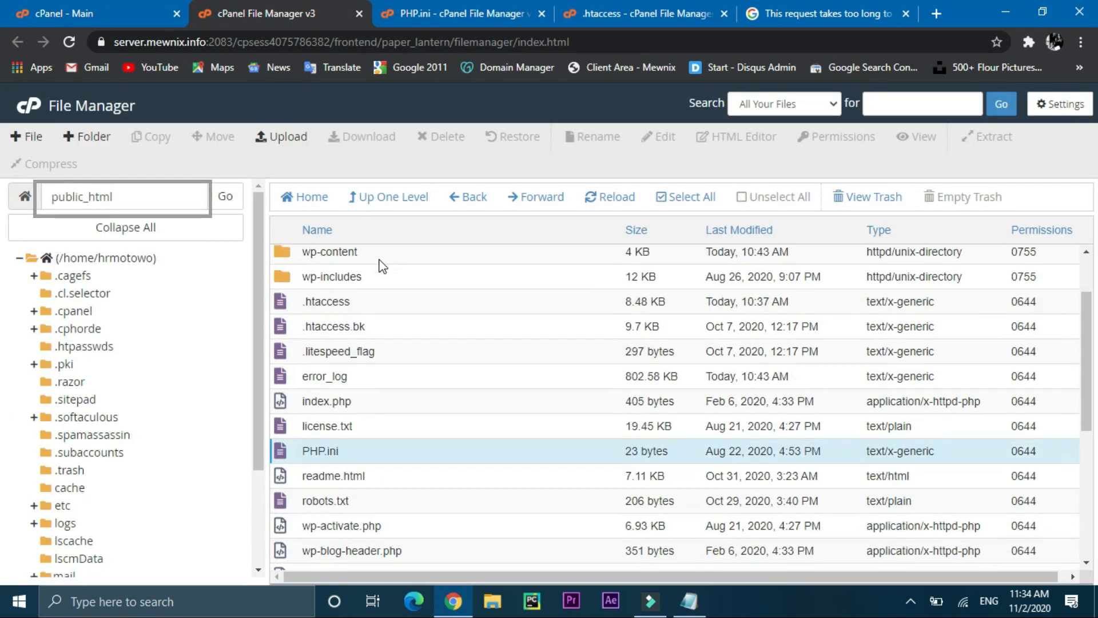
{"action": "left_click", "coordinate": [324, 301]}
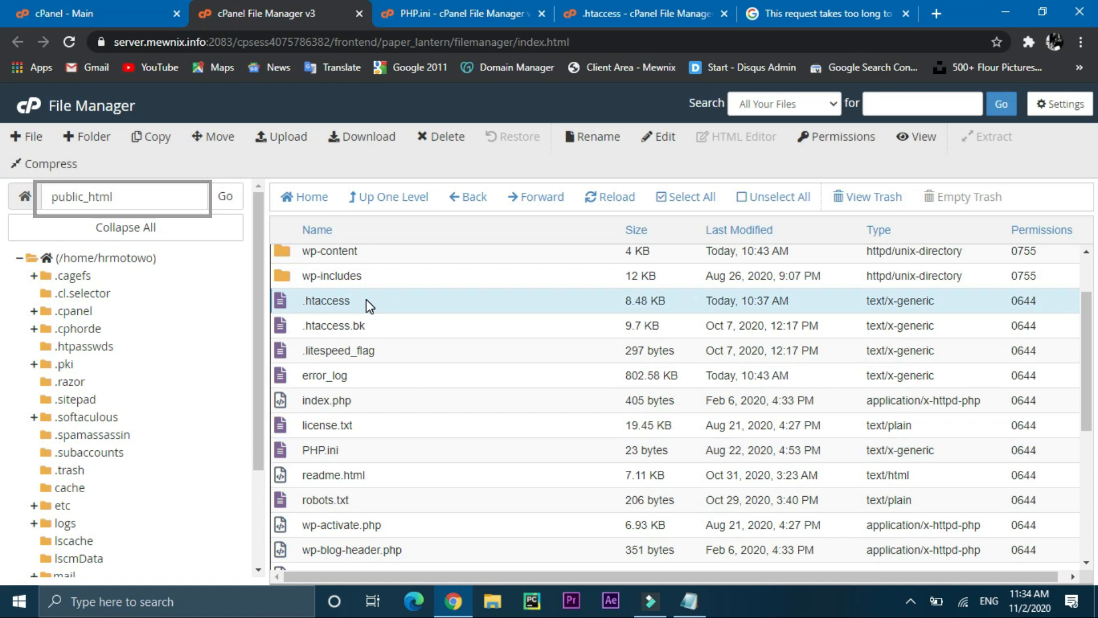
{"action": "right_click", "coordinate": [323, 301]}
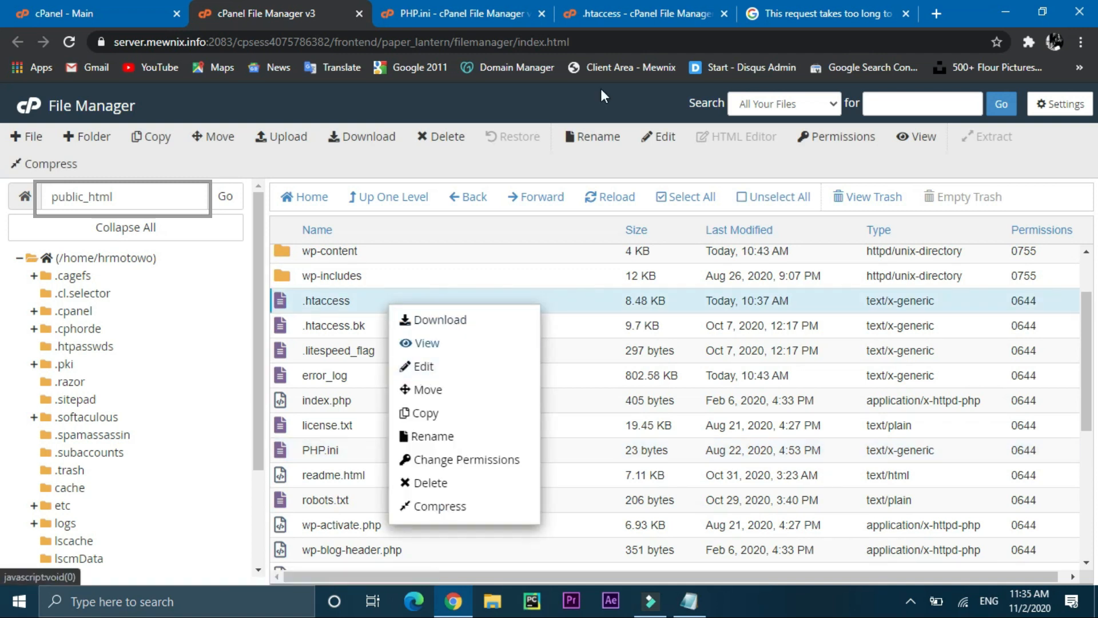
{"action": "left_click", "coordinate": [423, 366]}
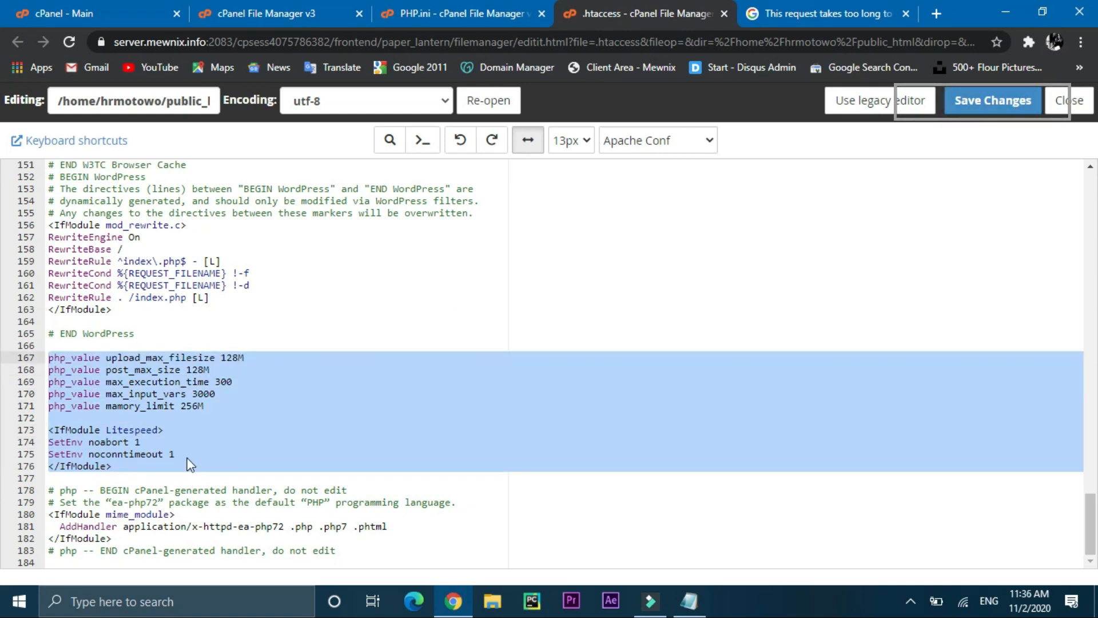
Open PHP.ini for editing with set_time_limit(1500); and bring up the Notepad snippet
{"action": "left_click", "coordinate": [261, 13]}
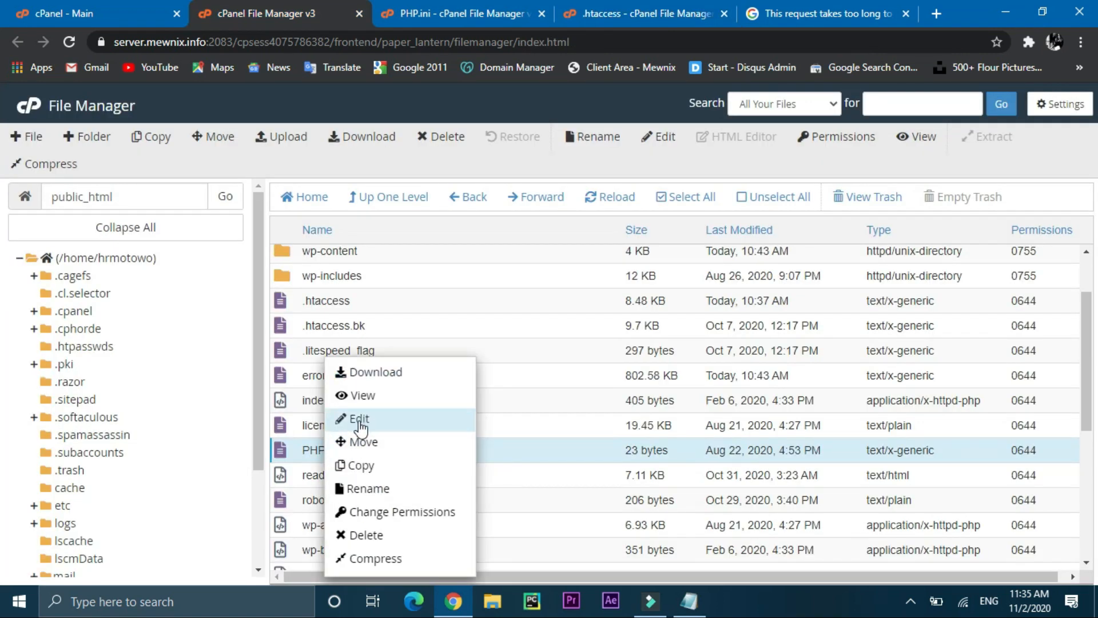
{"action": "left_click", "coordinate": [360, 418]}
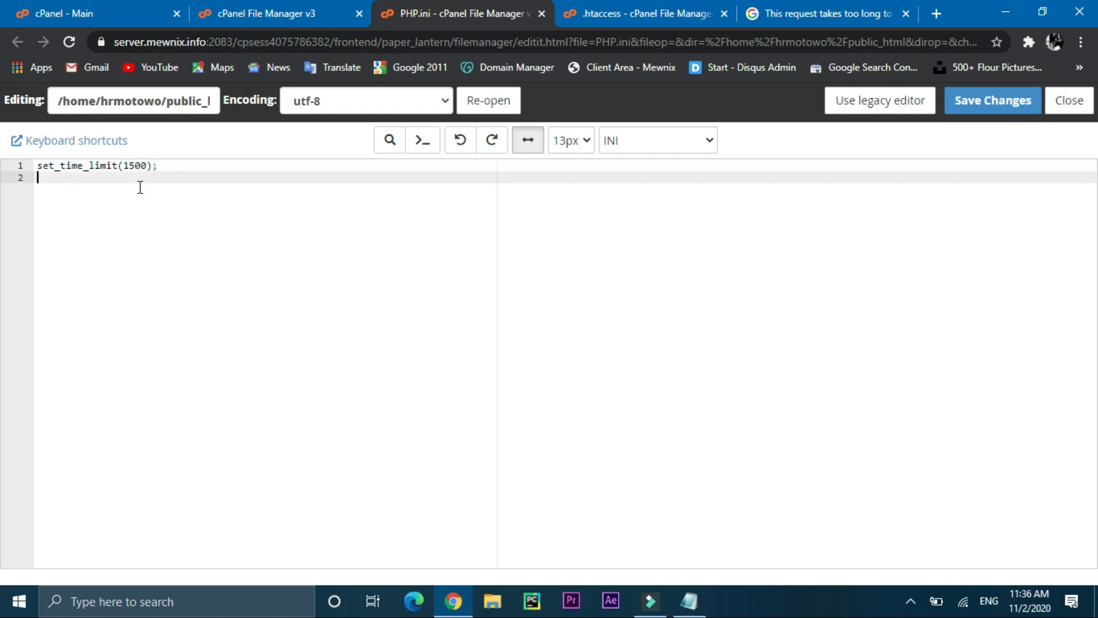
{"action": "left_click", "coordinate": [688, 601]}
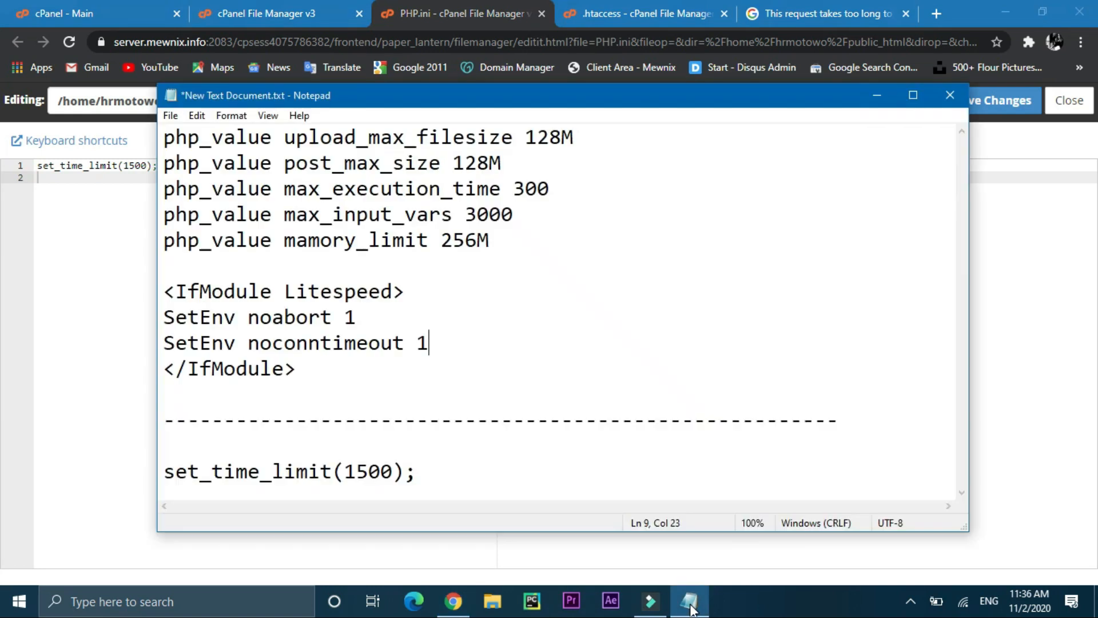